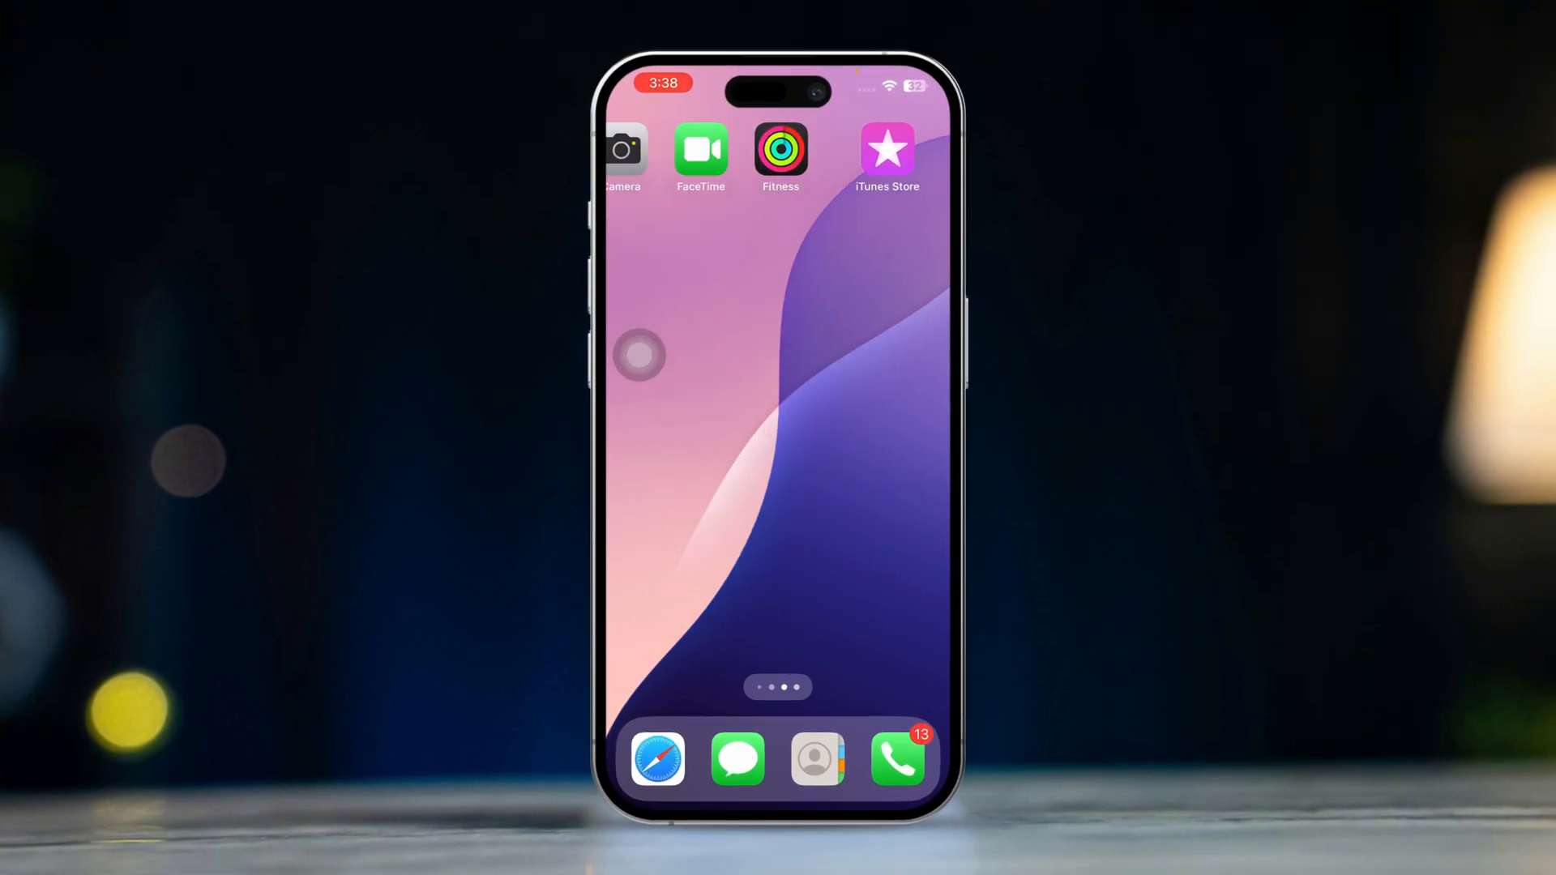
# - Swipe to the Home Screen page that holds the Settings app
pyautogui.hscroll(-3)
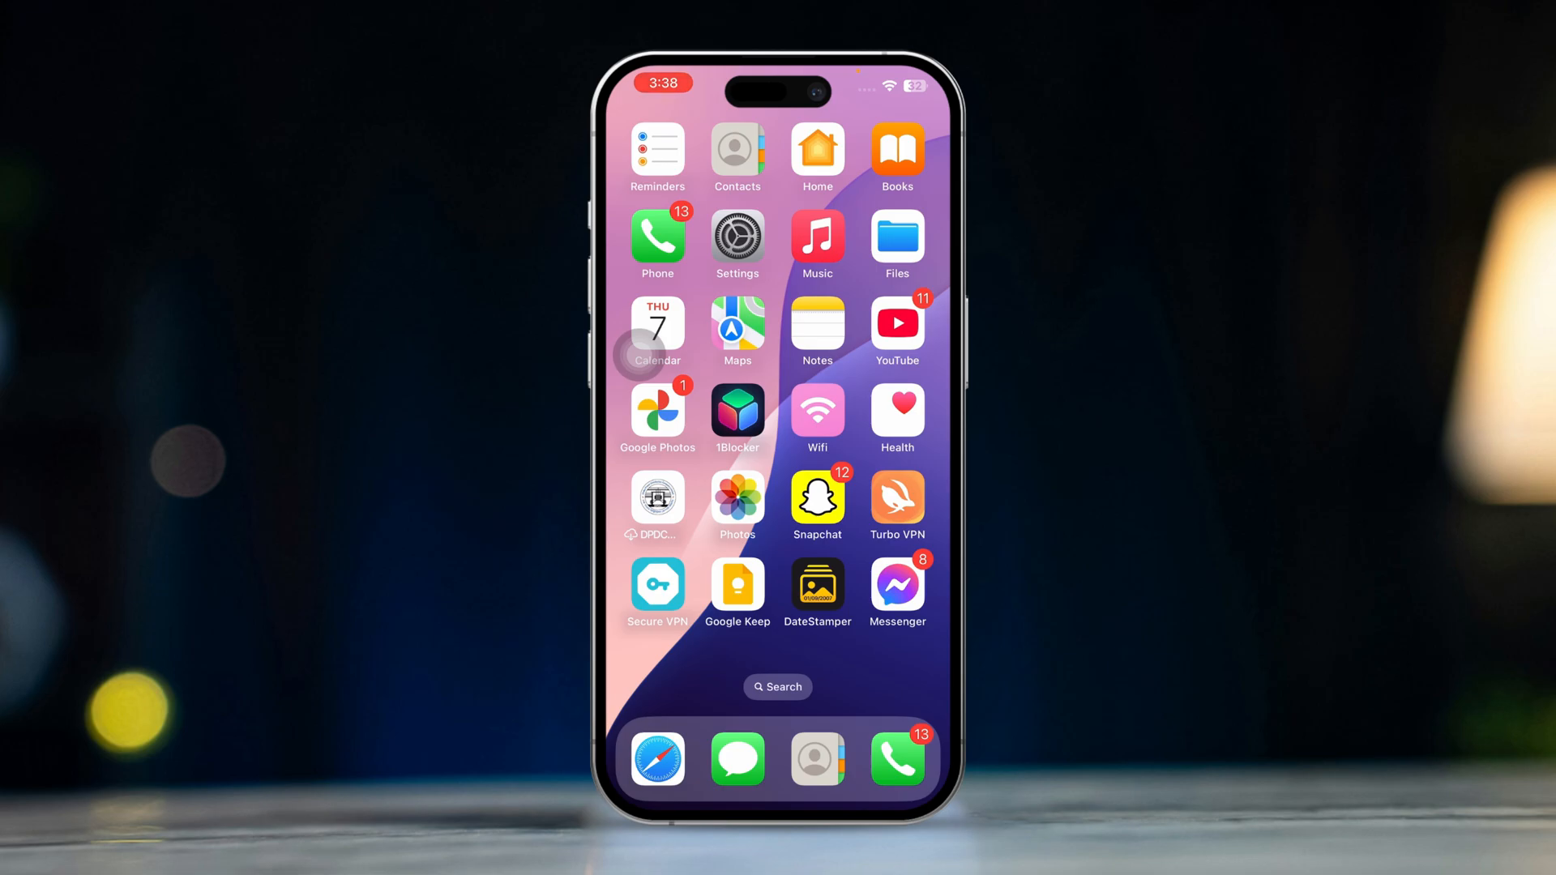
# - Reach the Add Money to Account screen showing the top-up amounts and $0.00 balance
pyautogui.click(738, 235)
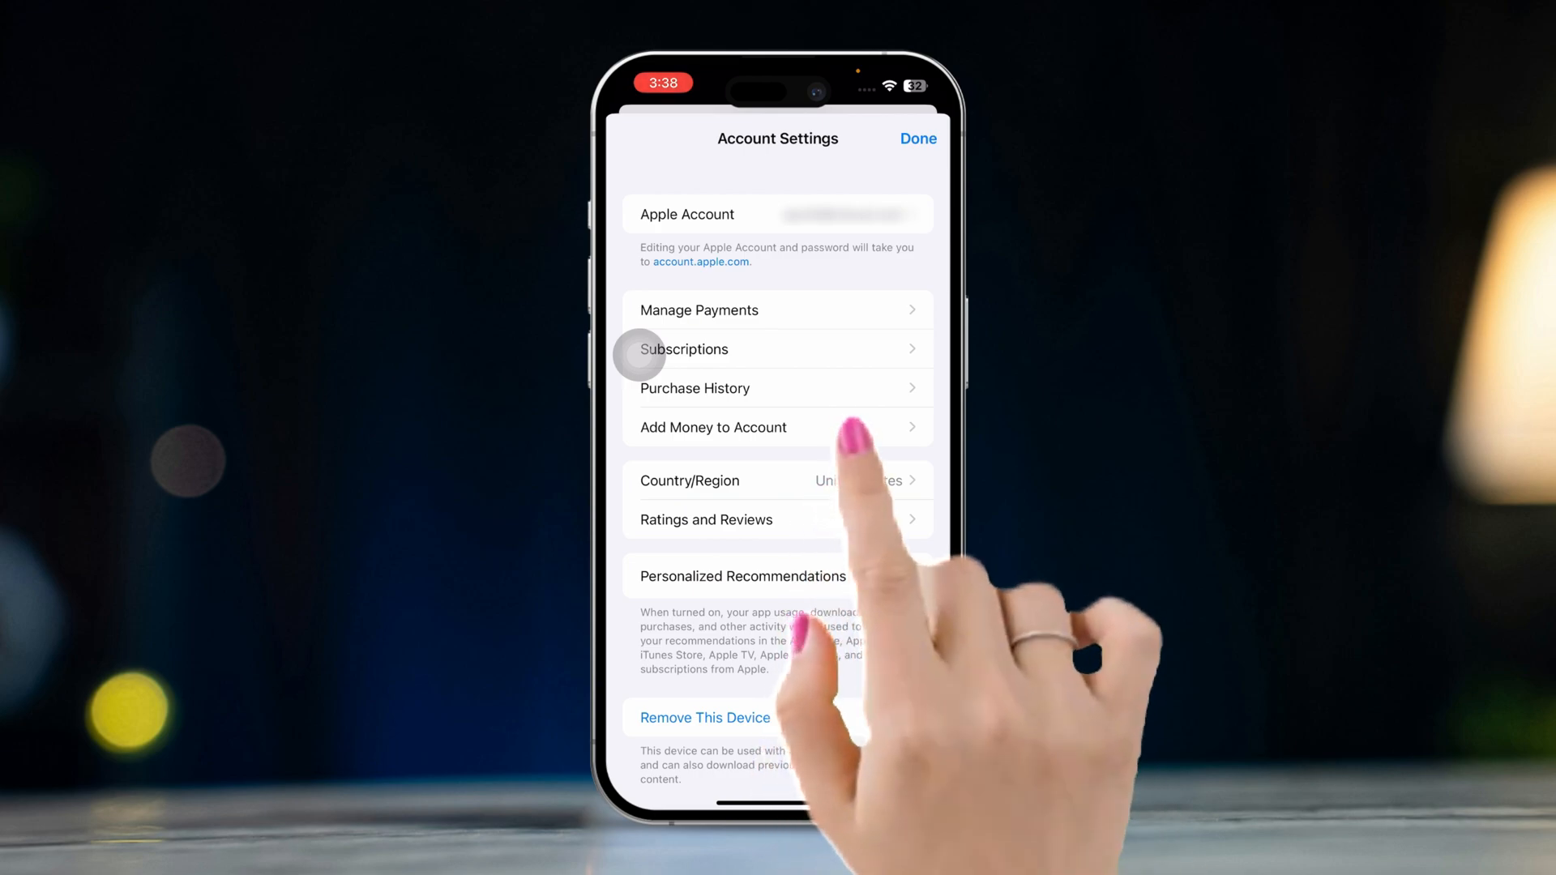
pyautogui.click(713, 428)
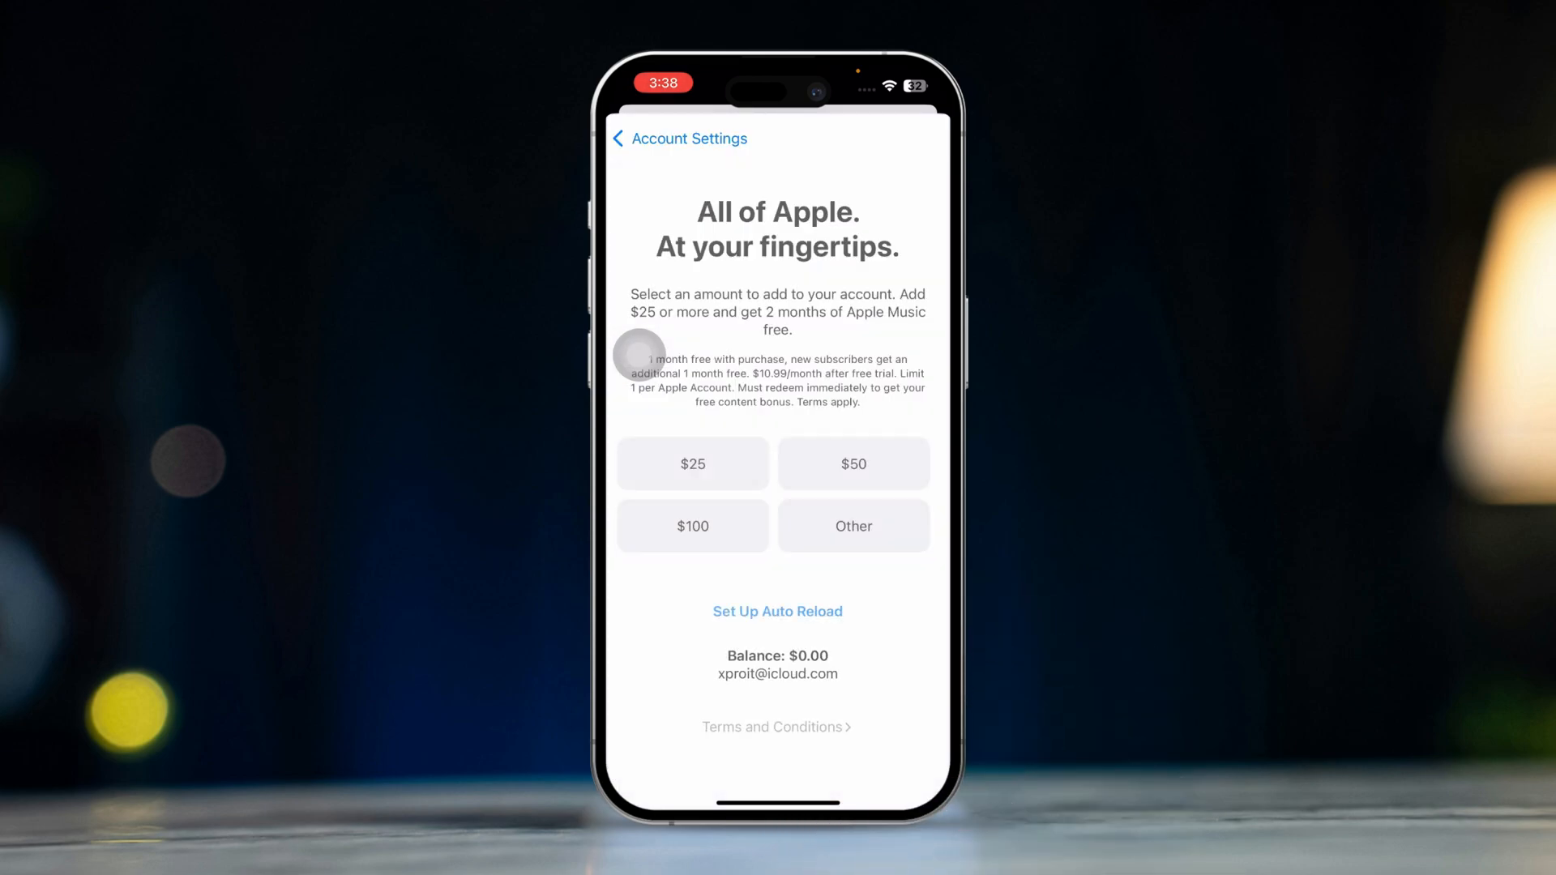
# - Look through Apple's Gift Card information page before returning Home
pyautogui.click(692, 463)
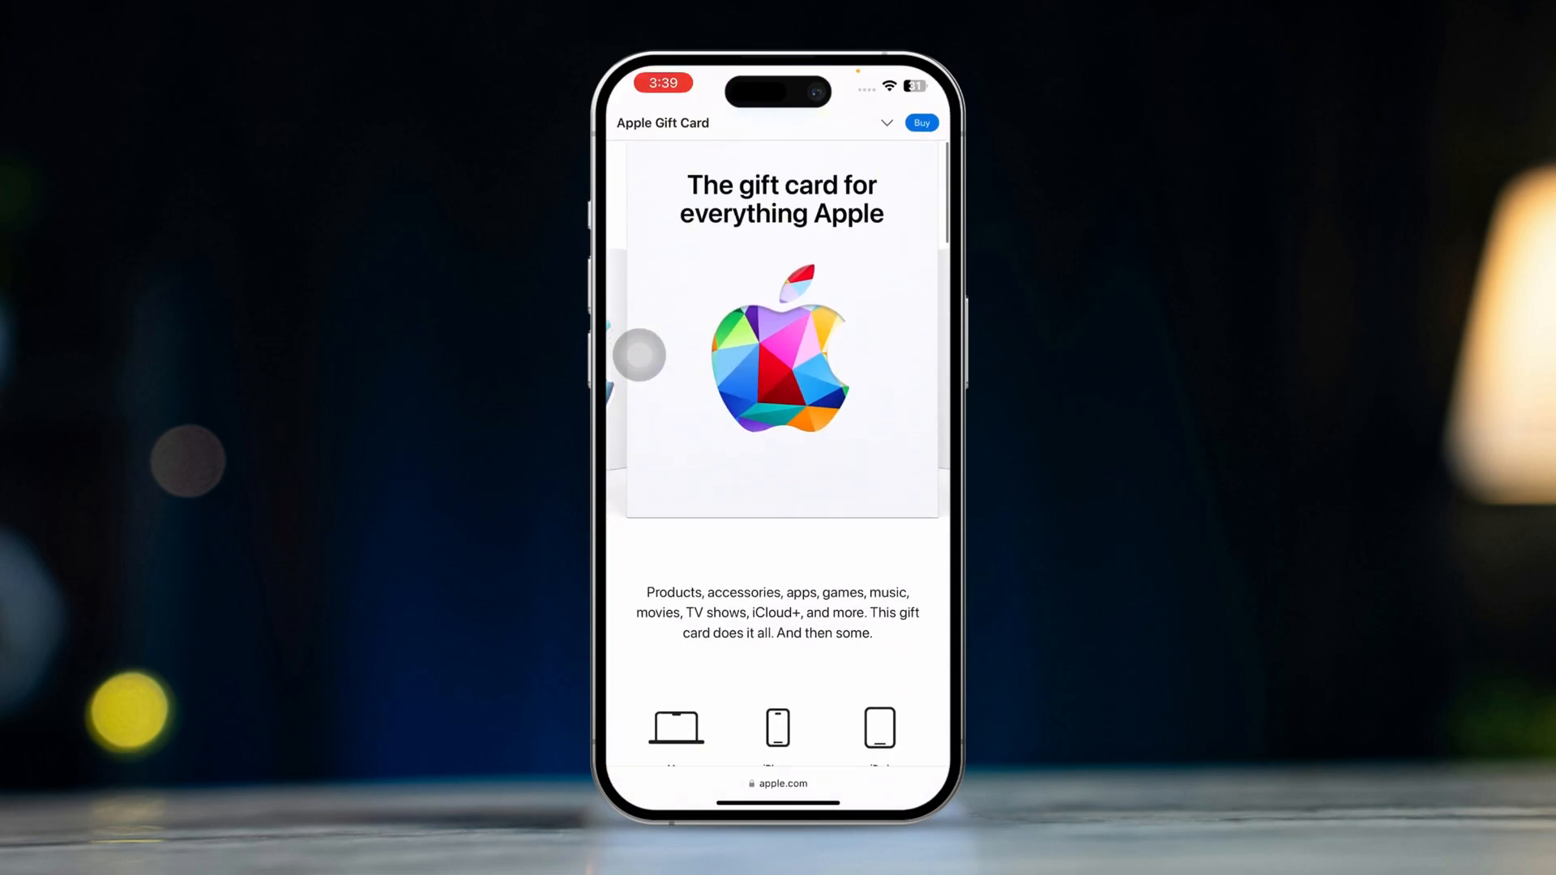
pyautogui.scroll(-3)
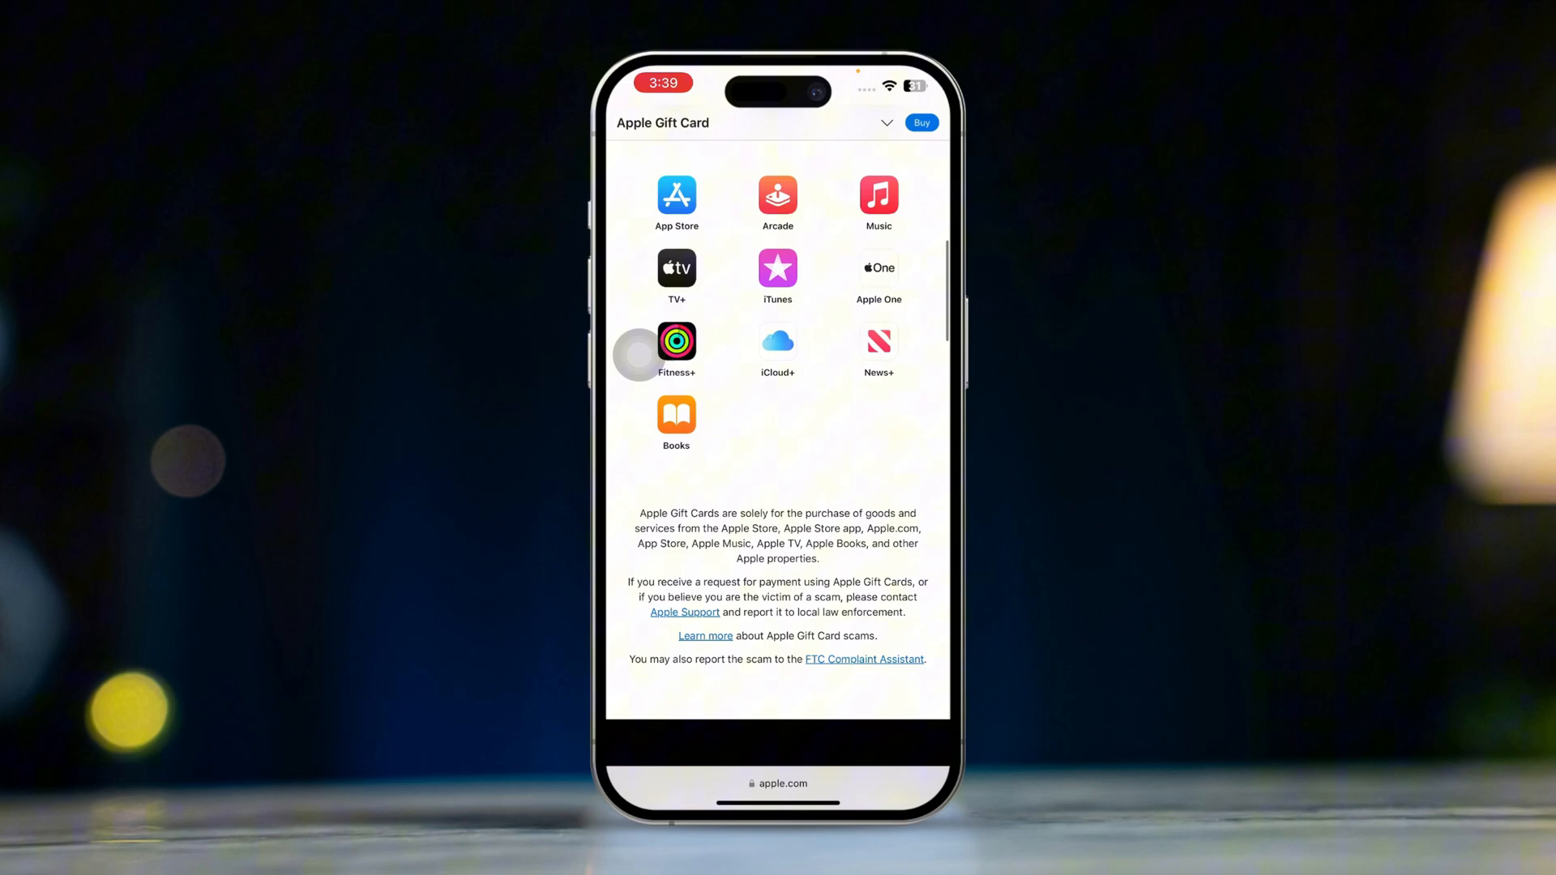
pyautogui.scroll(-3)
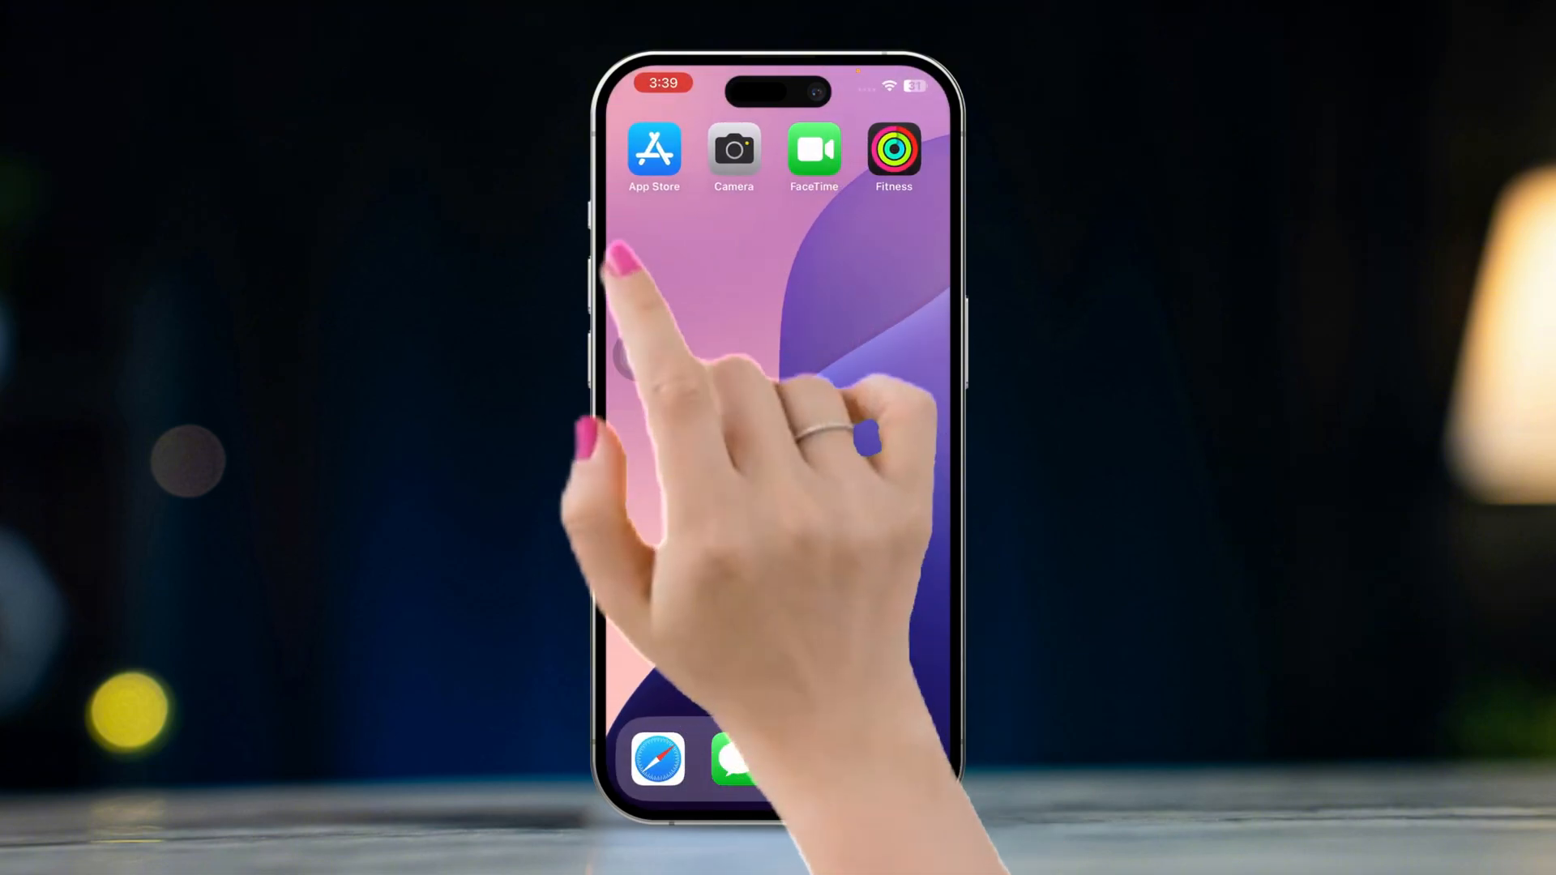
# - Reach App Store's Redeem Gift Card or Code screen via the account profile
pyautogui.click(655, 149)
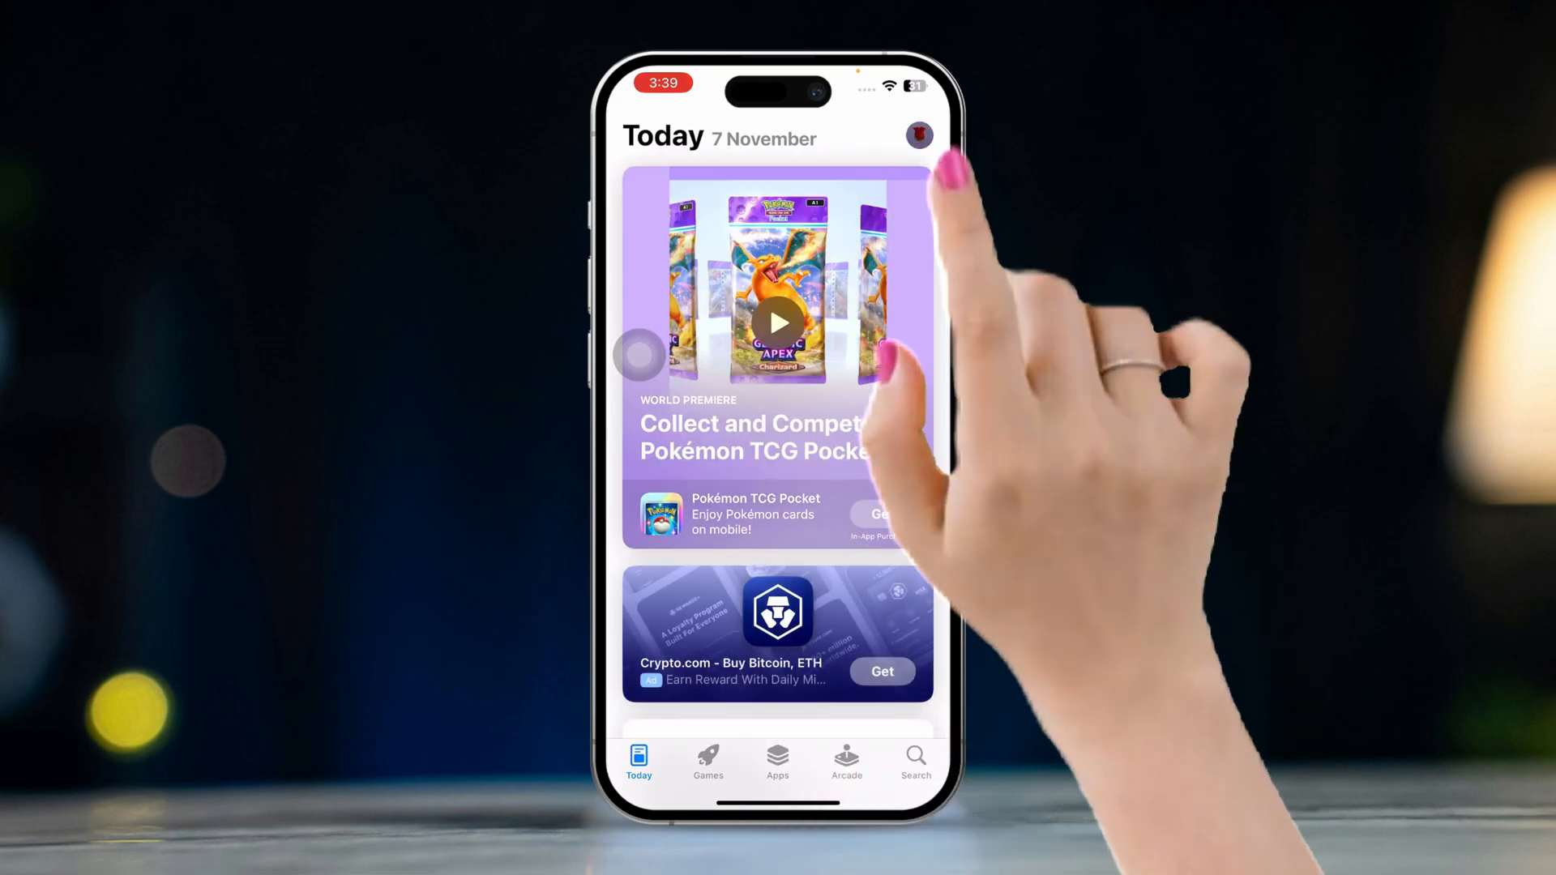
pyautogui.click(919, 136)
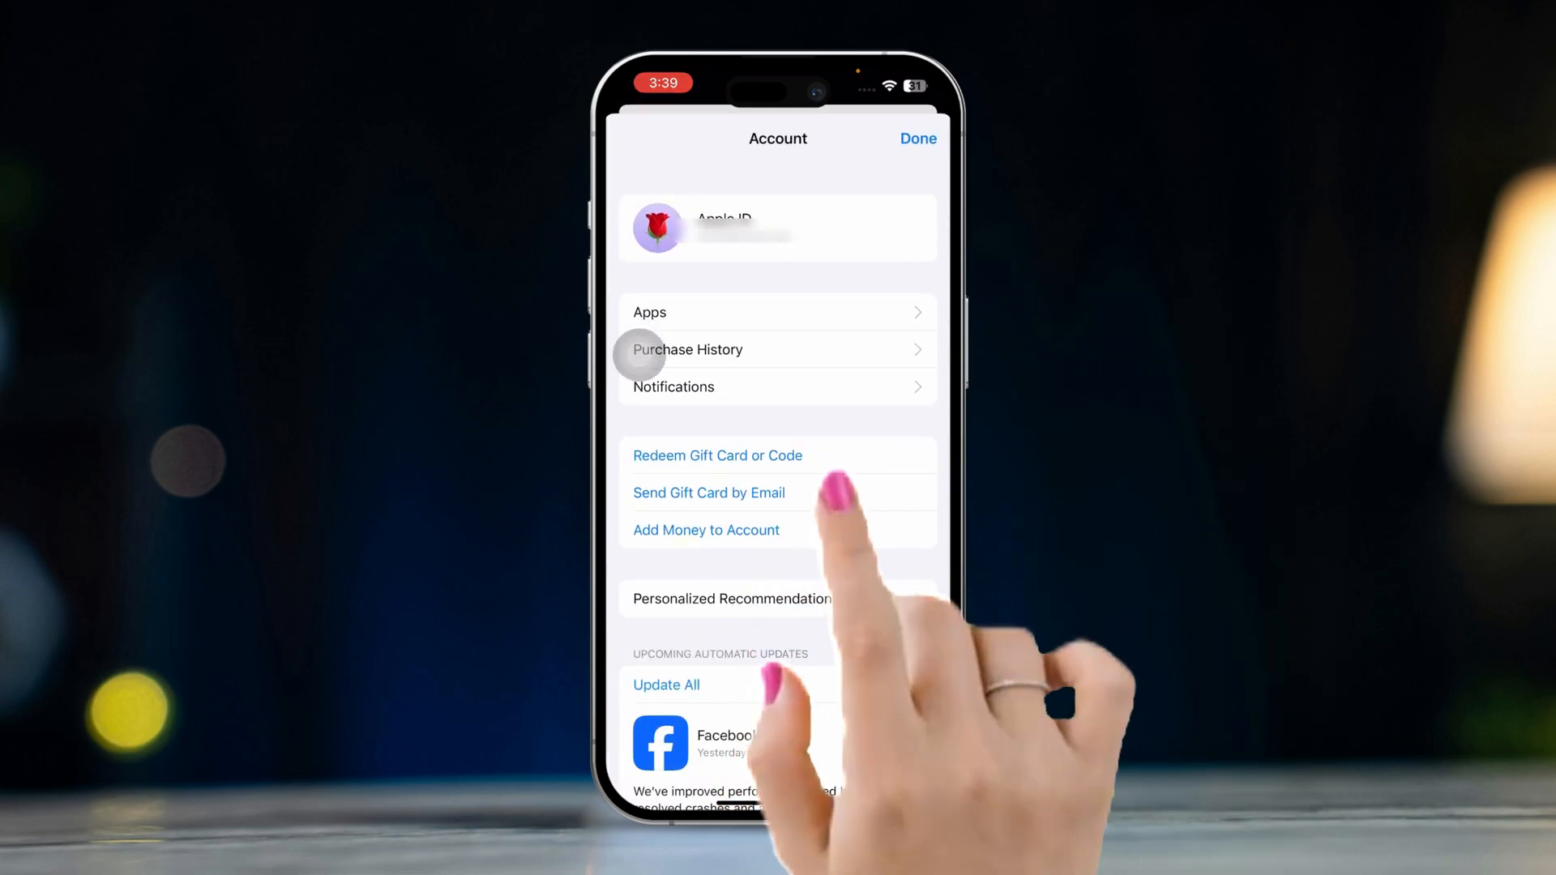
pyautogui.click(716, 455)
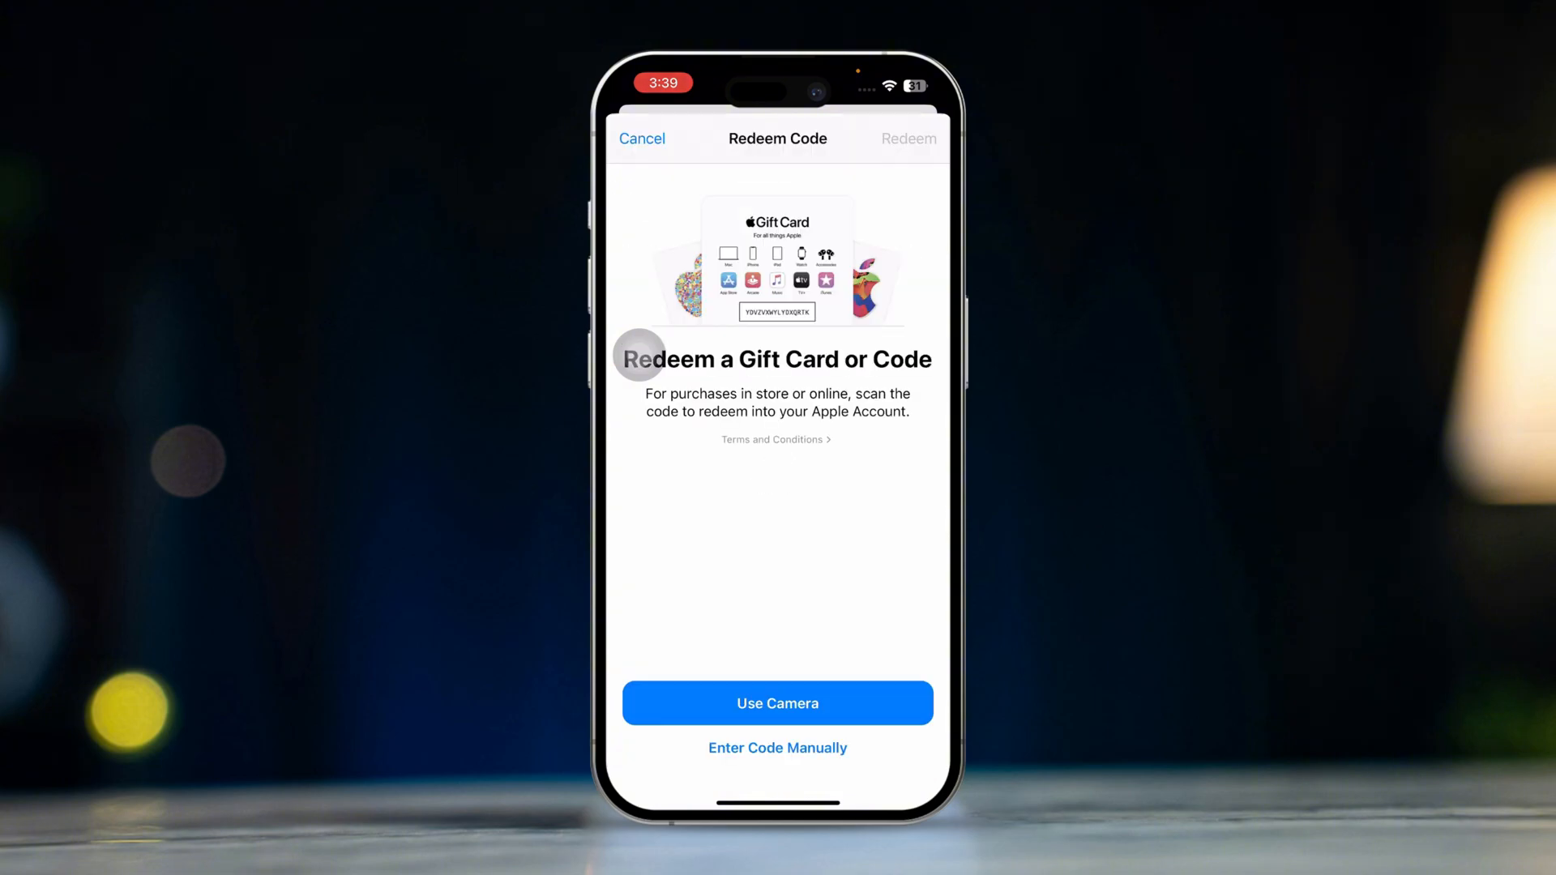